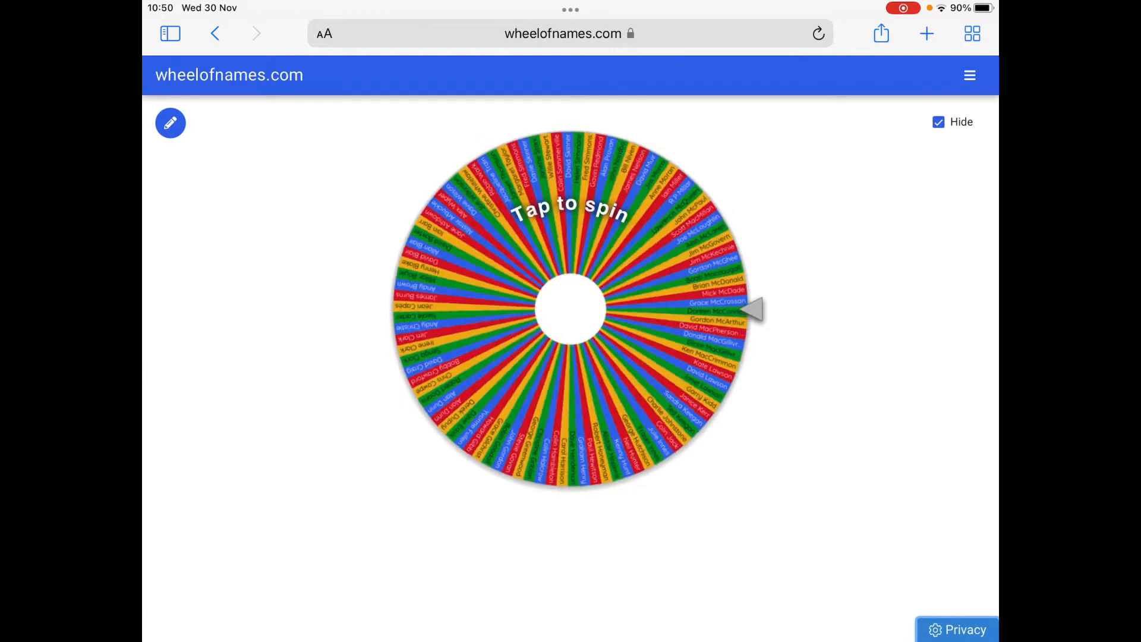
- Spin the name-filled wheel to start the first prize draw
click(570, 305)
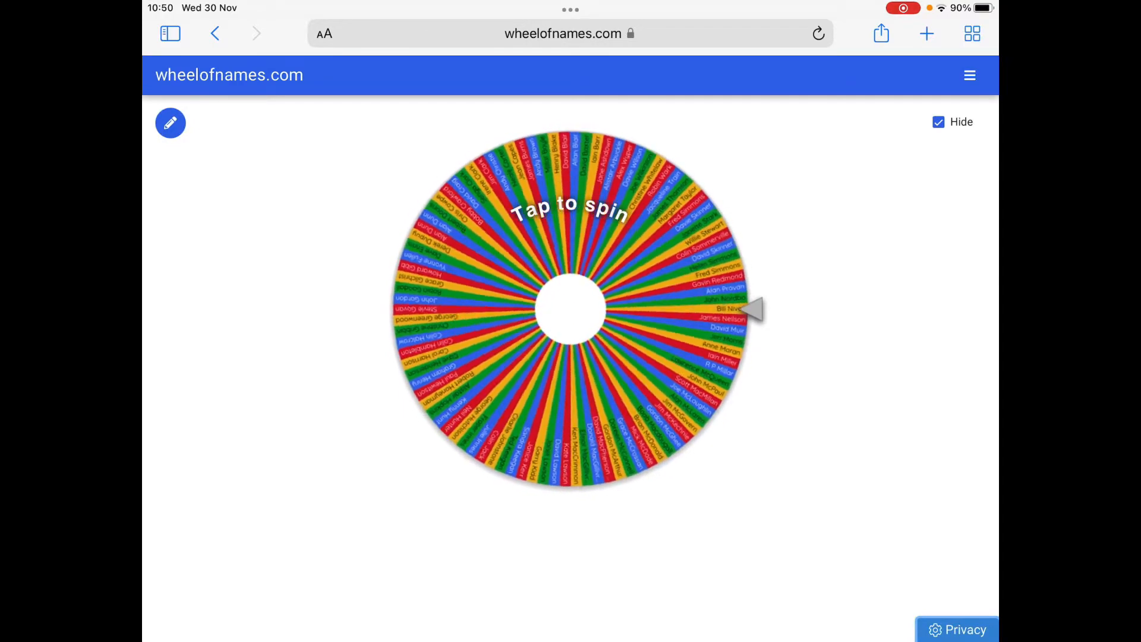
click(569, 308)
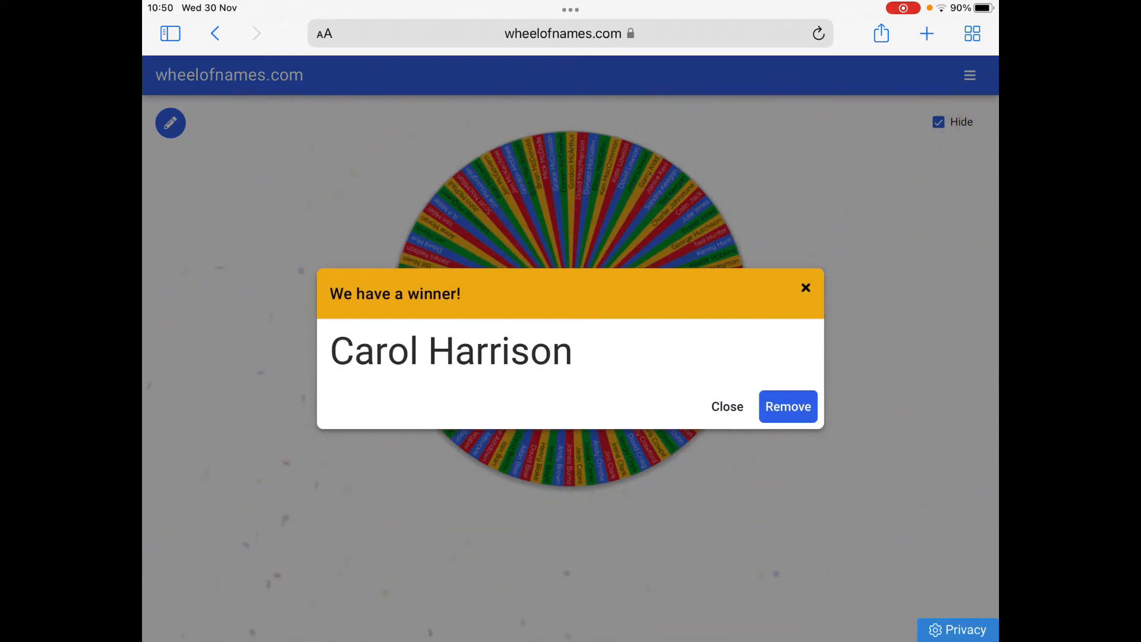
click(787, 405)
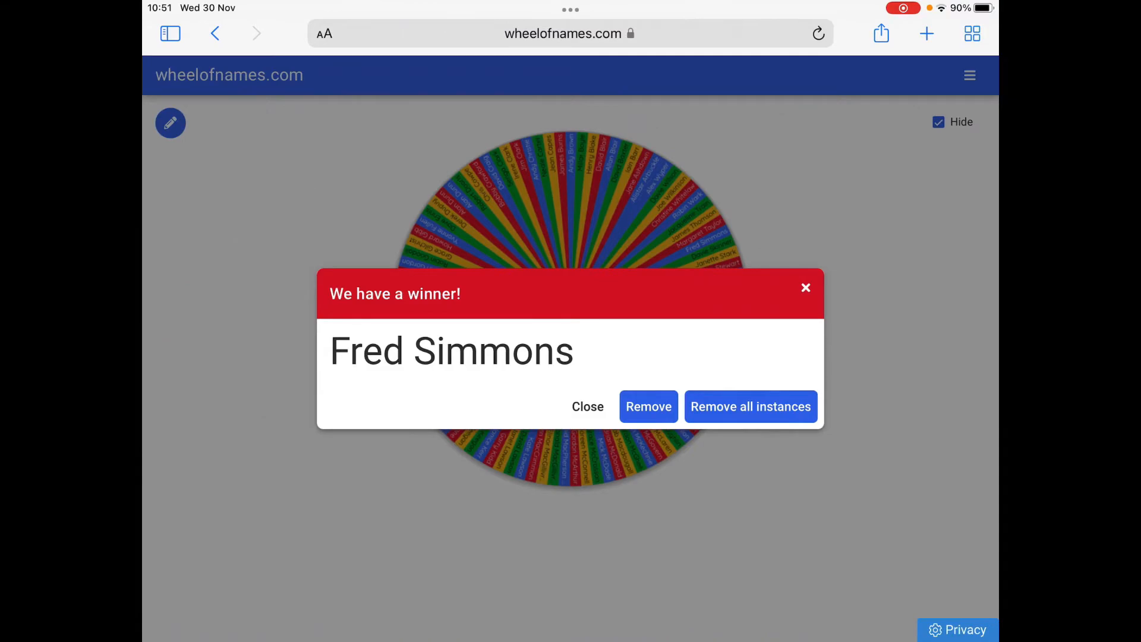
click(647, 405)
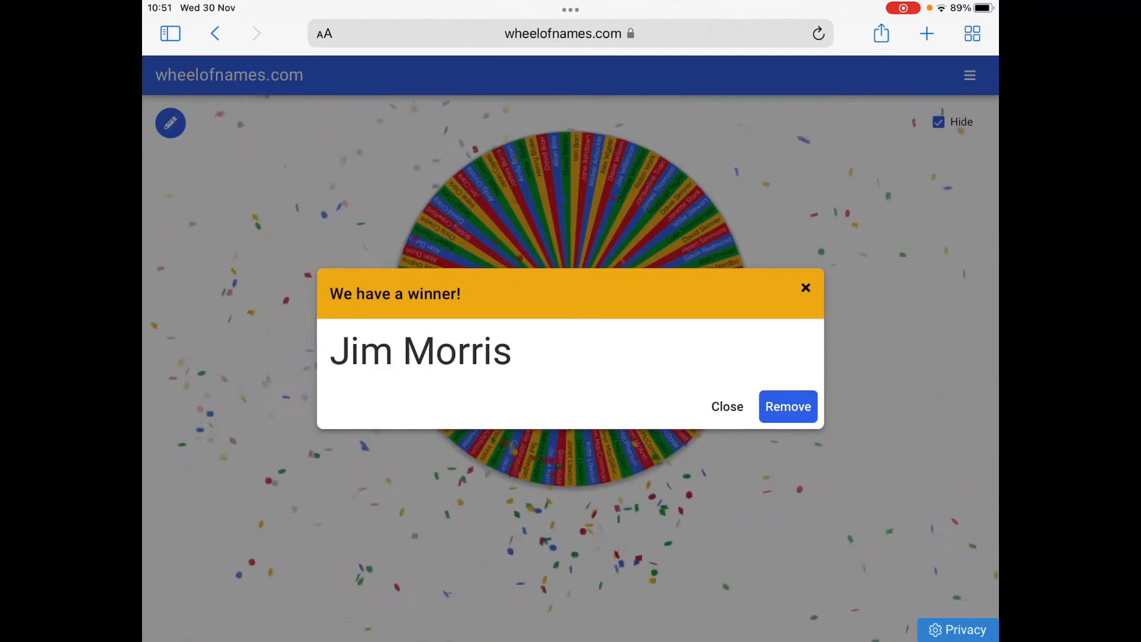
click(787, 406)
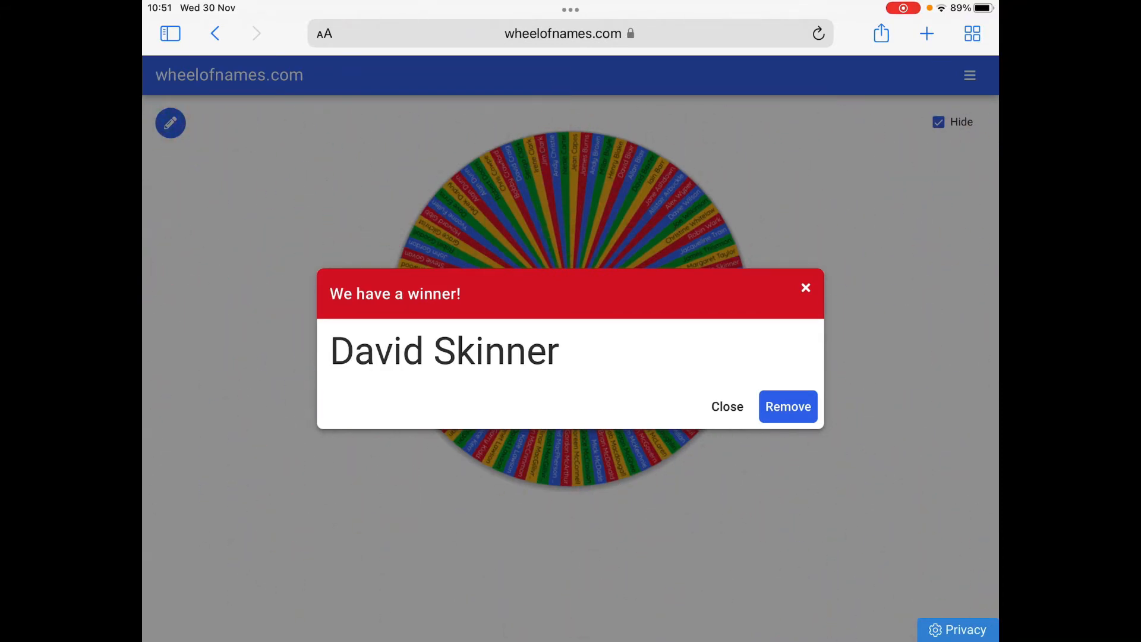
click(787, 405)
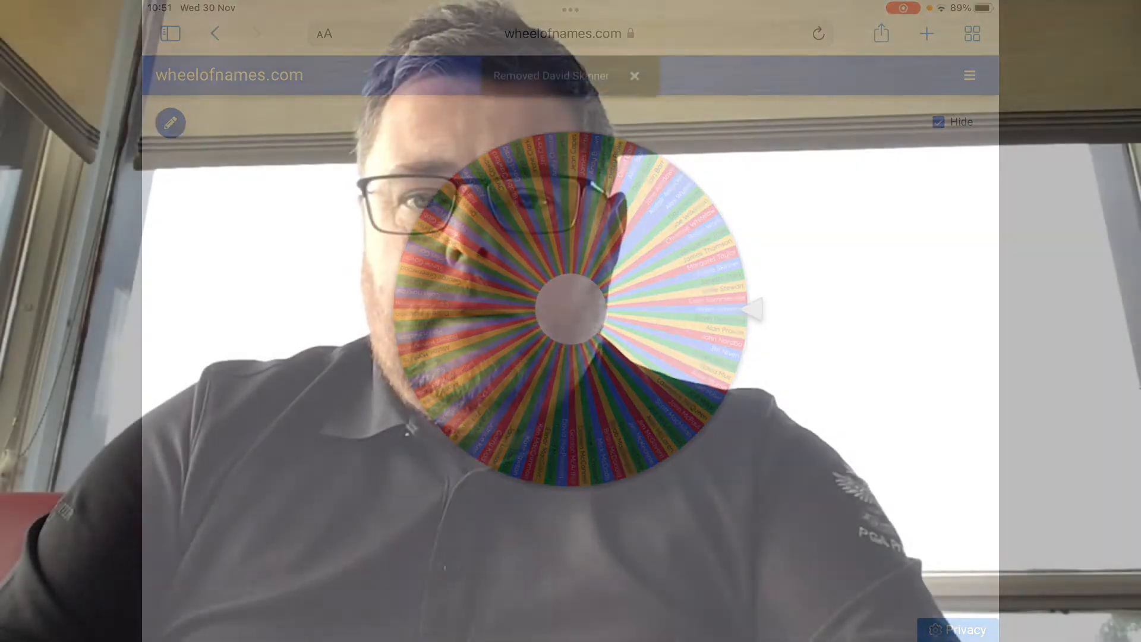